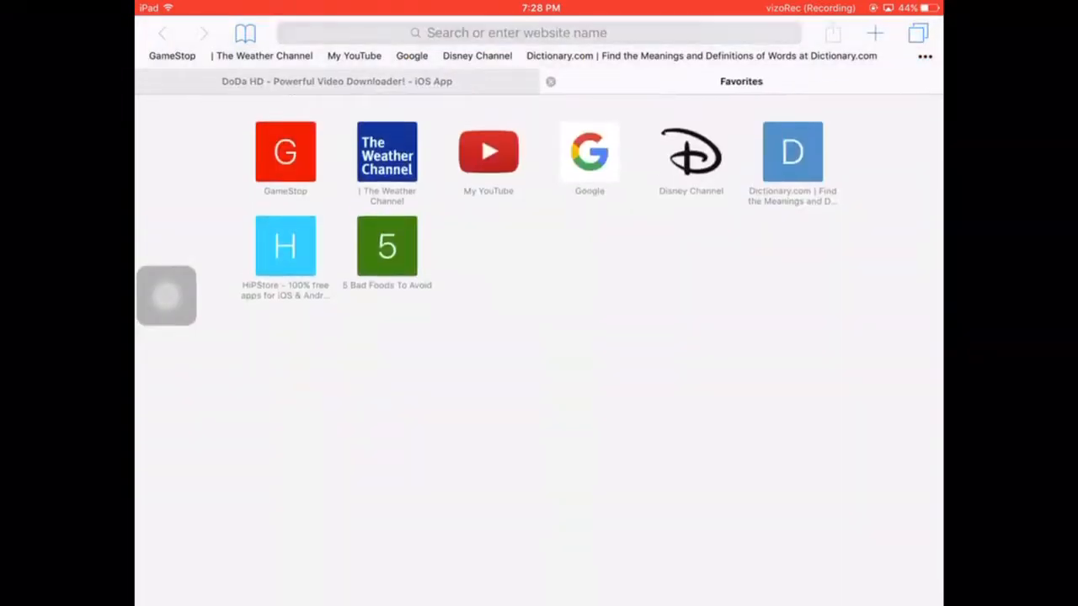
Search Safari for "do da hd video downloader" from the address bar
click(605, 33)
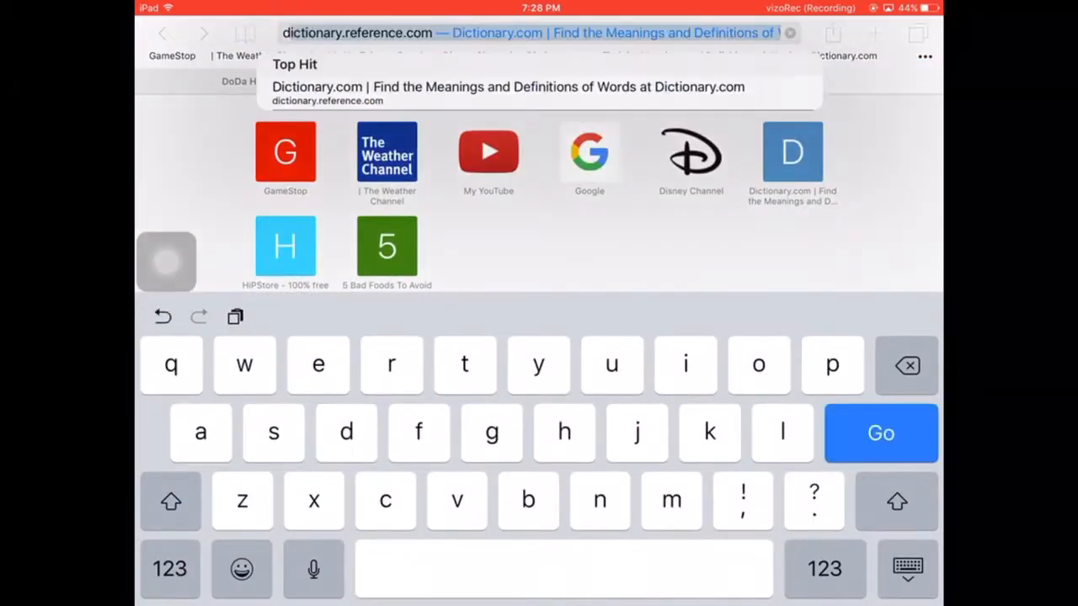
text(do da)
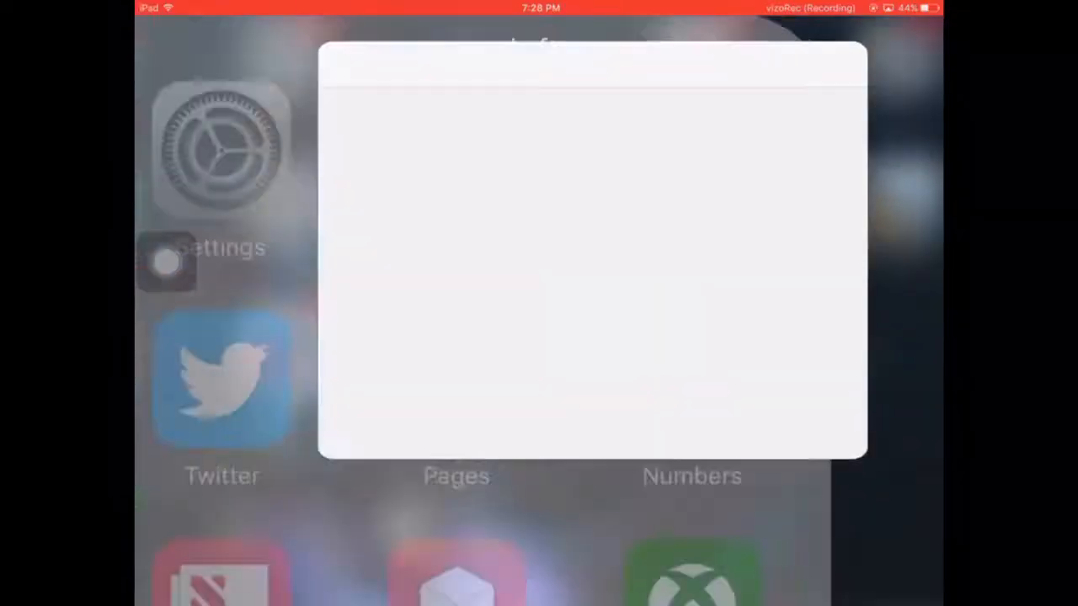
text(do da hd video d)
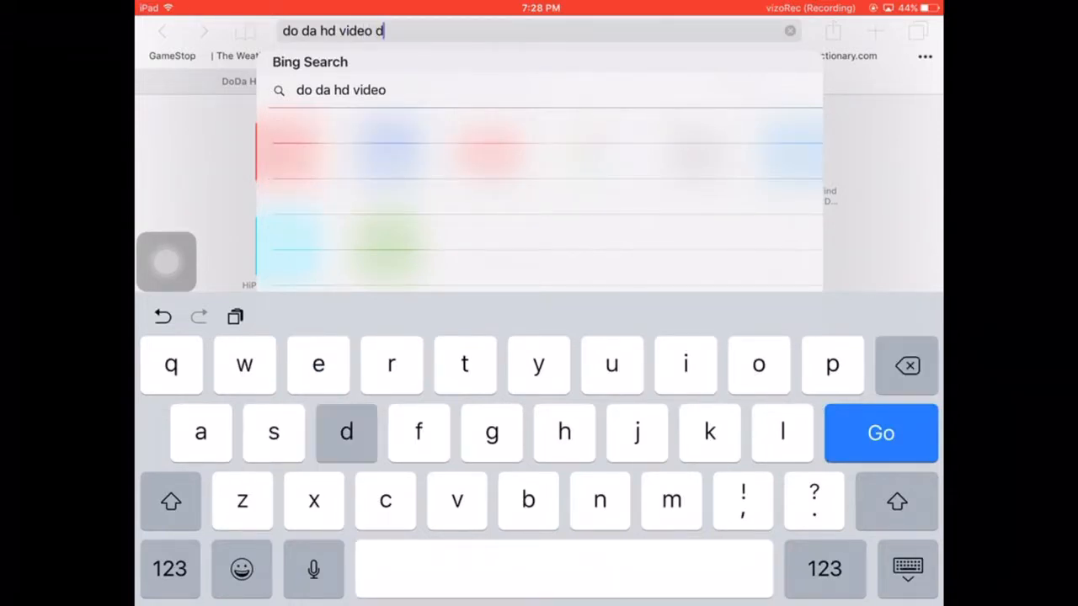
text(own)
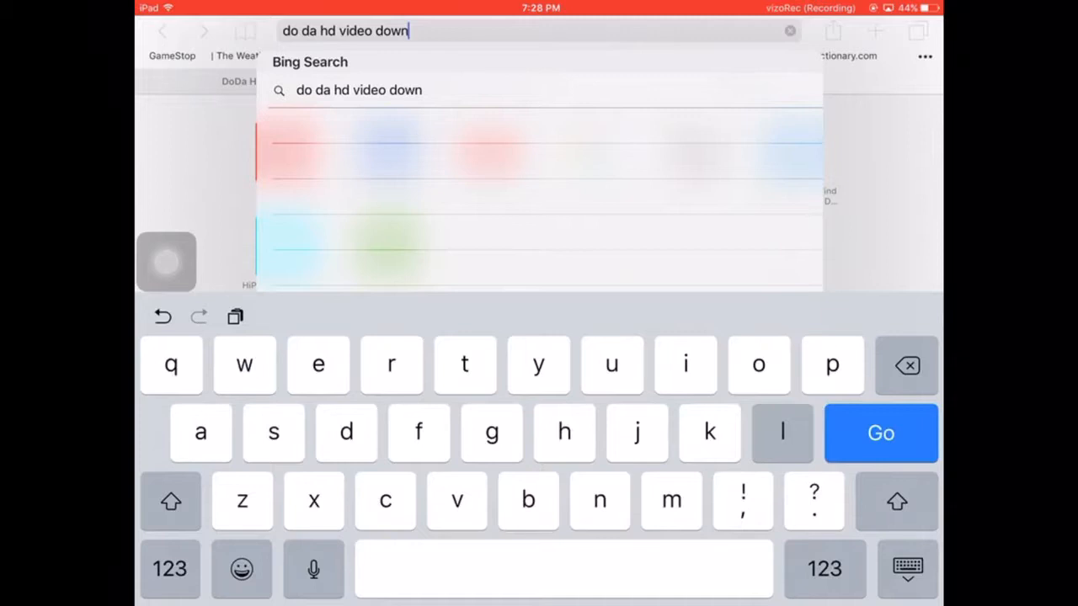
click(880, 433)
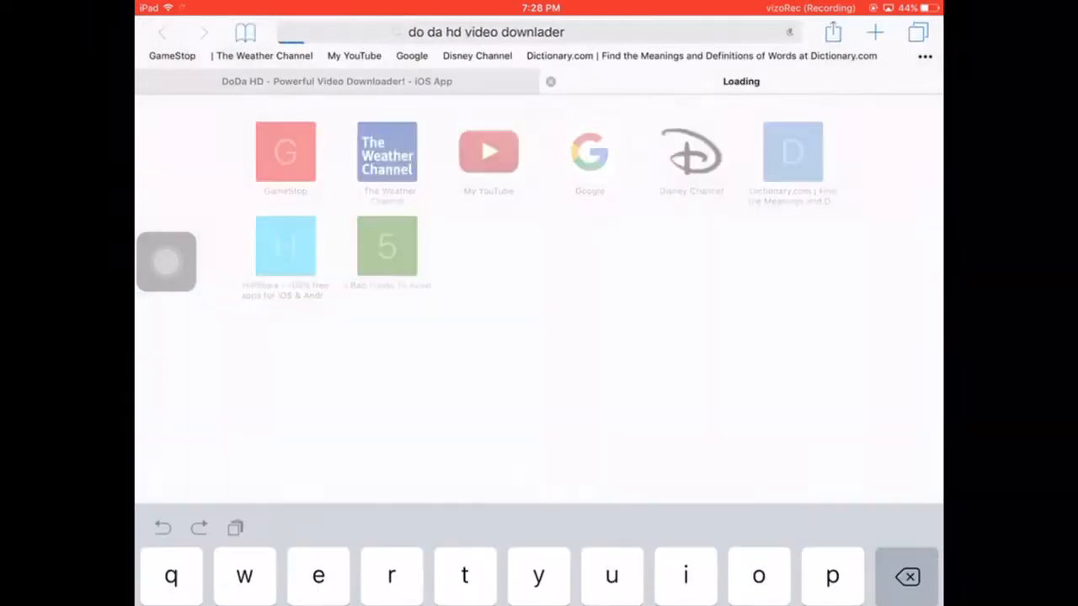
Go to the DoDa HD downloader page and tap its install link for the DoDa-HD app
key(Enter)
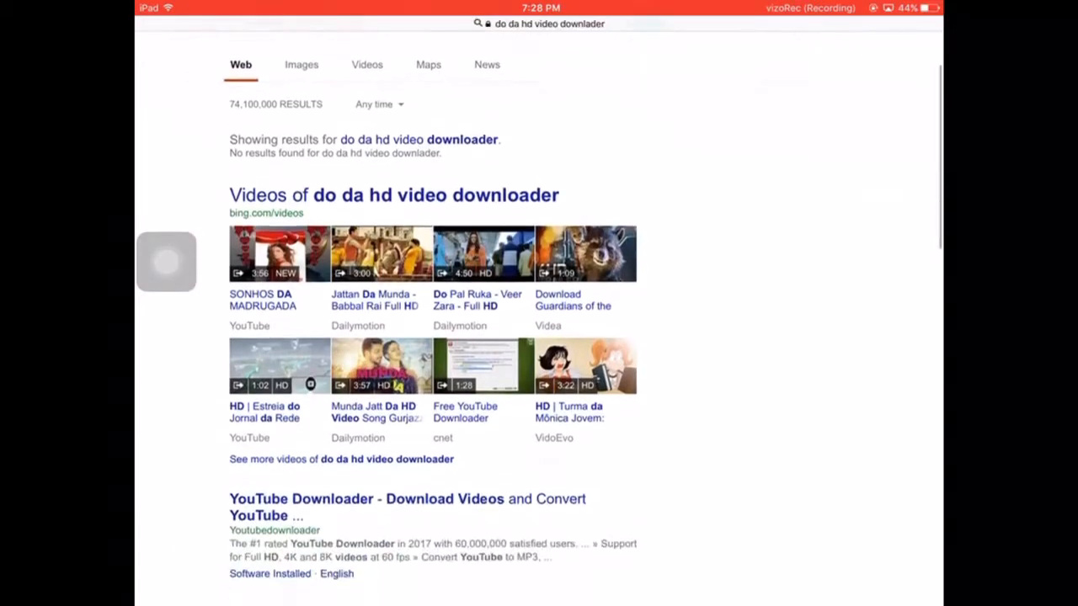
scroll(down, 3)
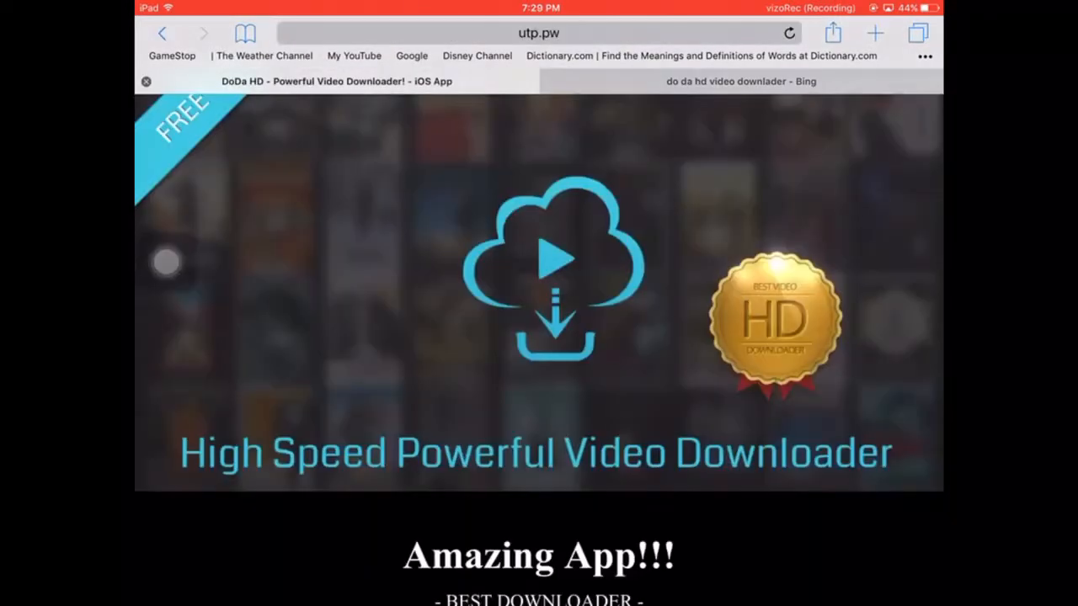
click(539, 32)
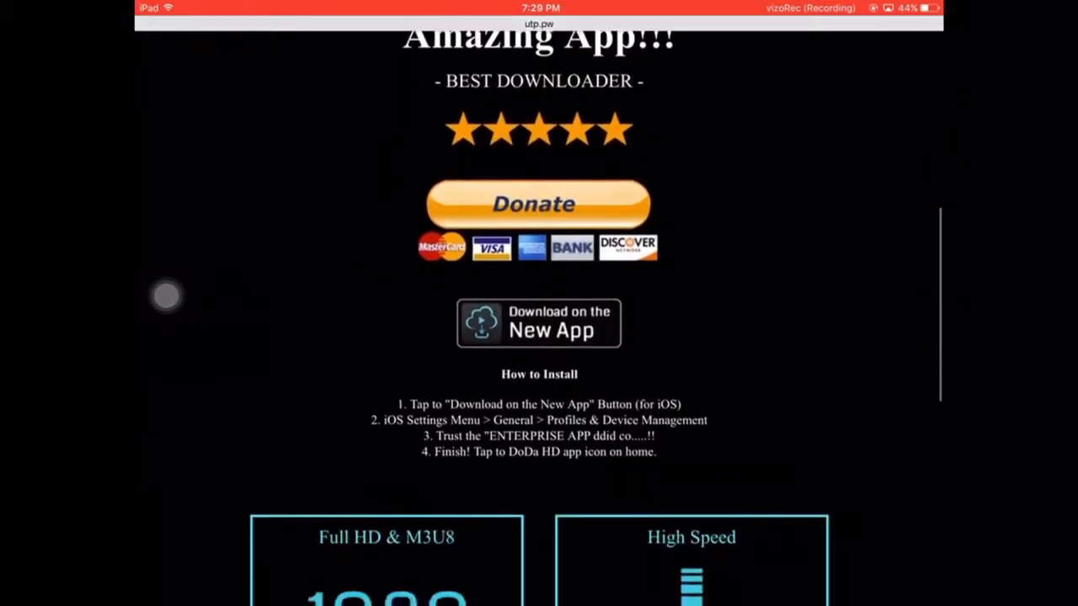
click(538, 324)
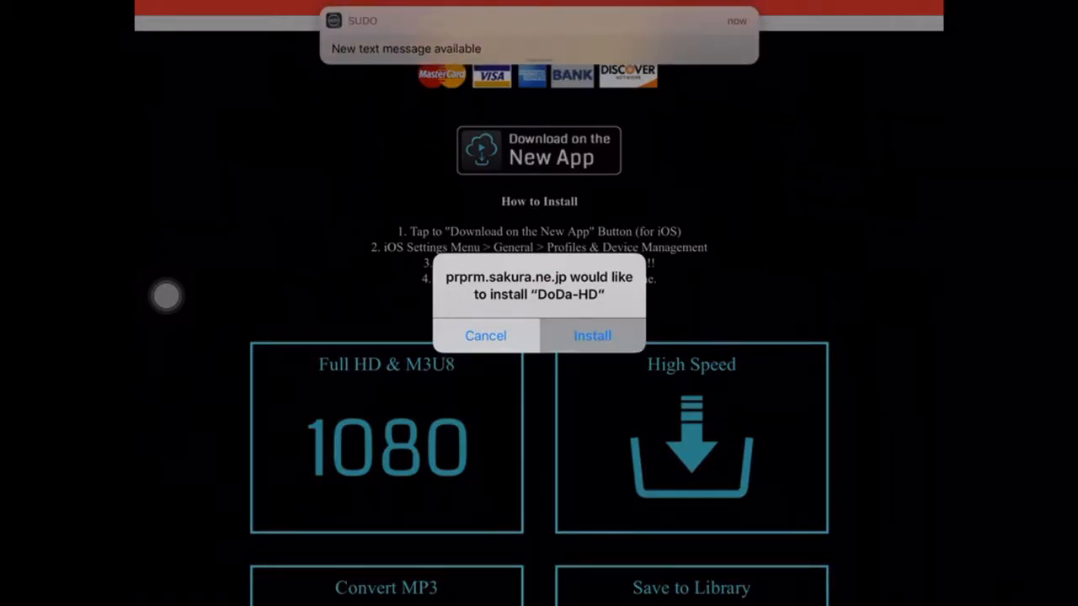
click(485, 335)
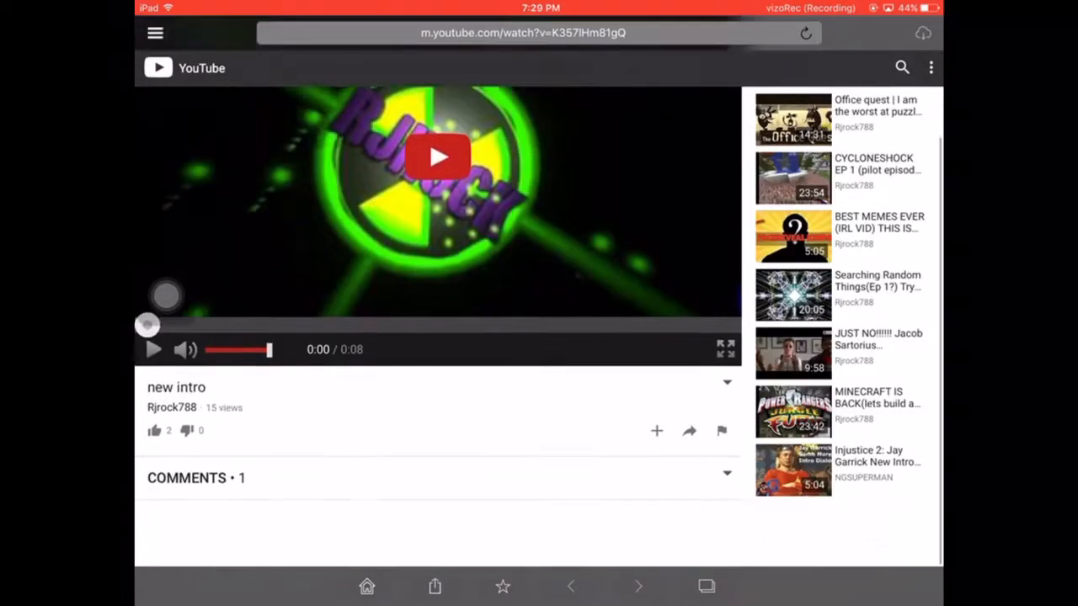
Open the "MY NEW INTRO.." video, close the ad, and download it in HD 720p
scroll(down, 3)
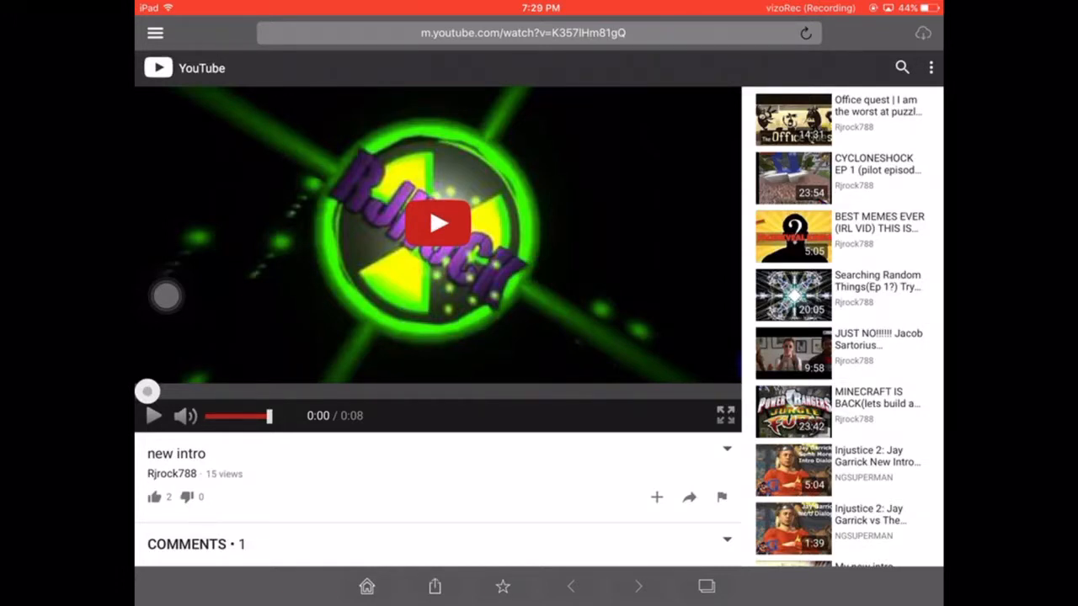
scroll(down, 3)
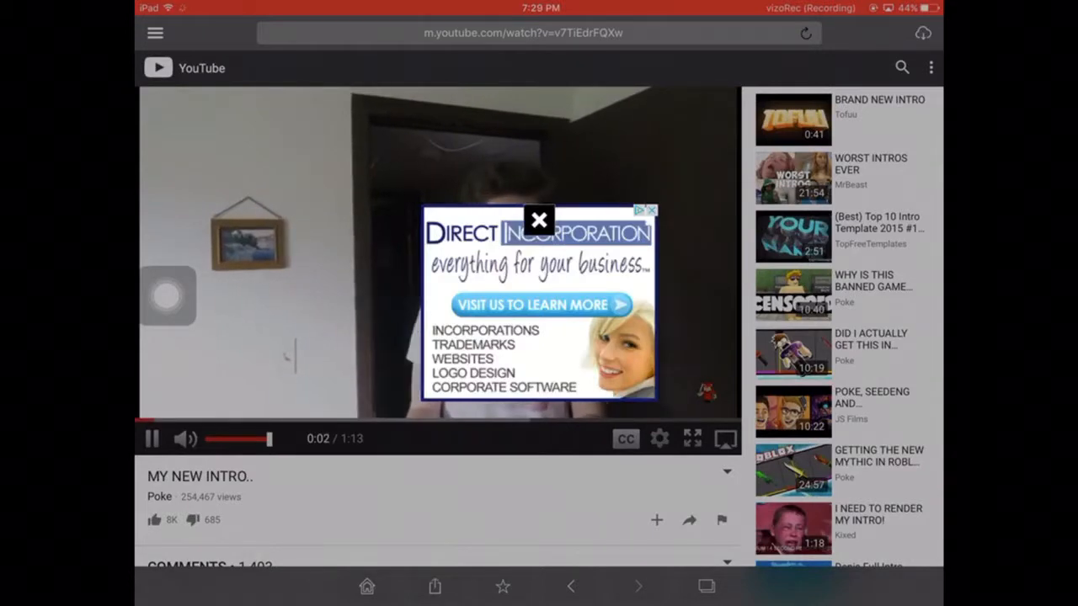
click(539, 304)
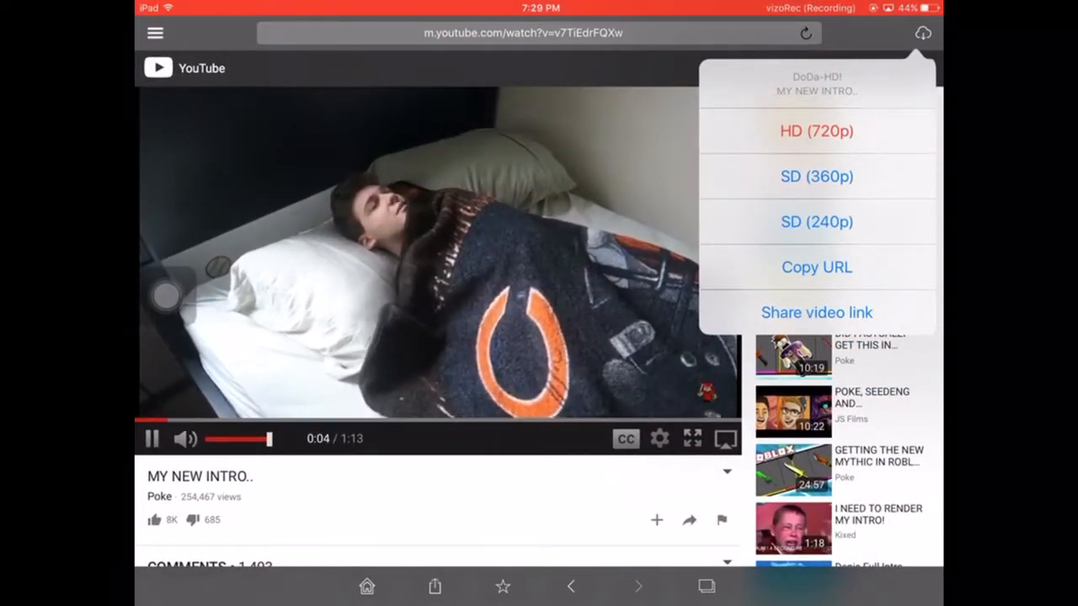
click(815, 131)
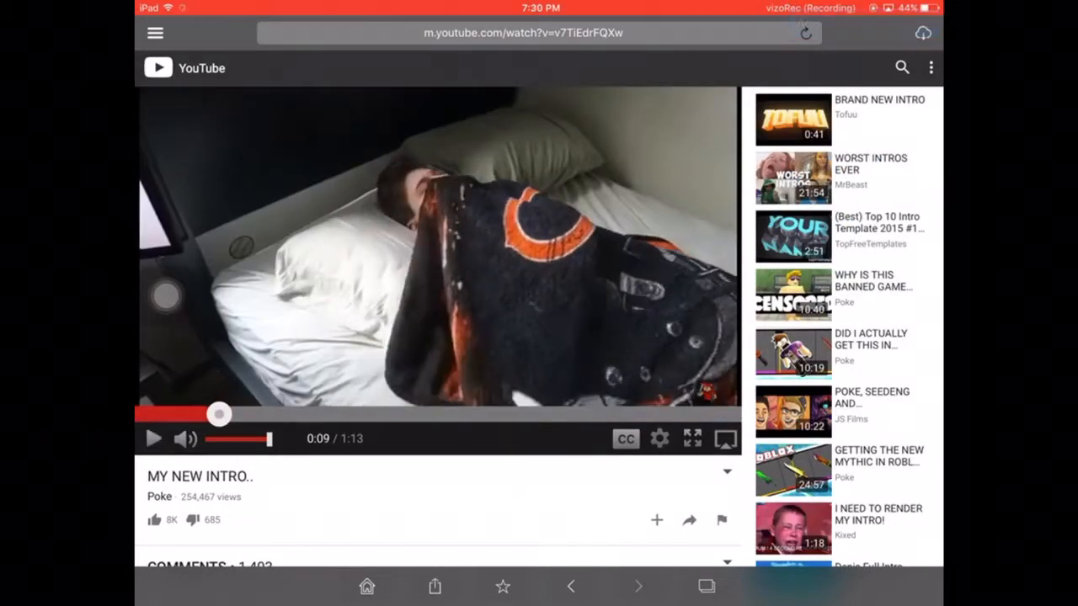
Confirm "MY NEW INTRO.." and "new intro" appear in 720p under Downloaded Video(2), then go home
click(156, 33)
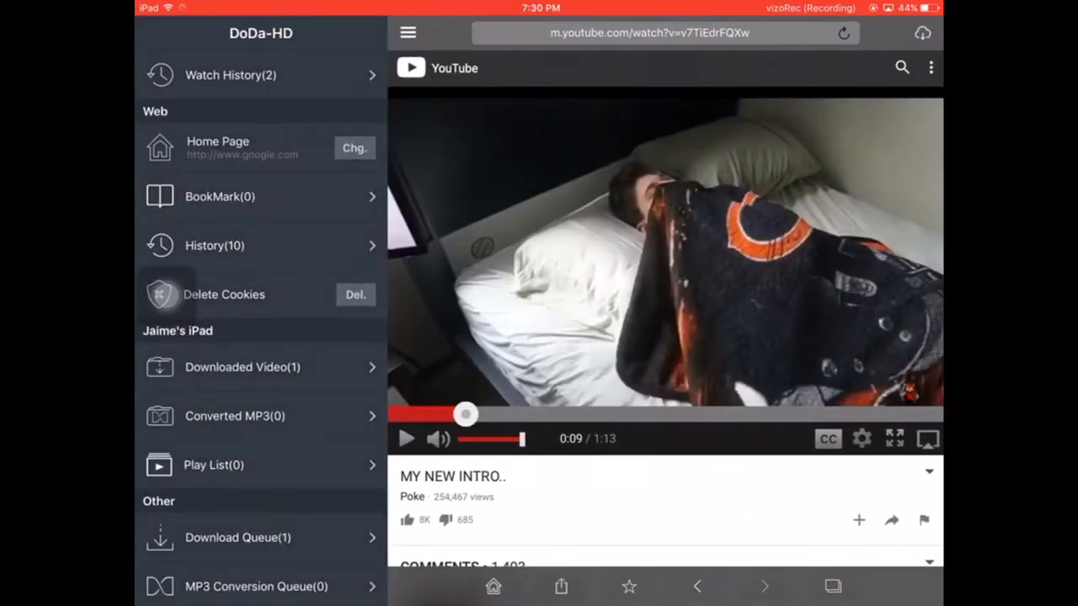
click(243, 367)
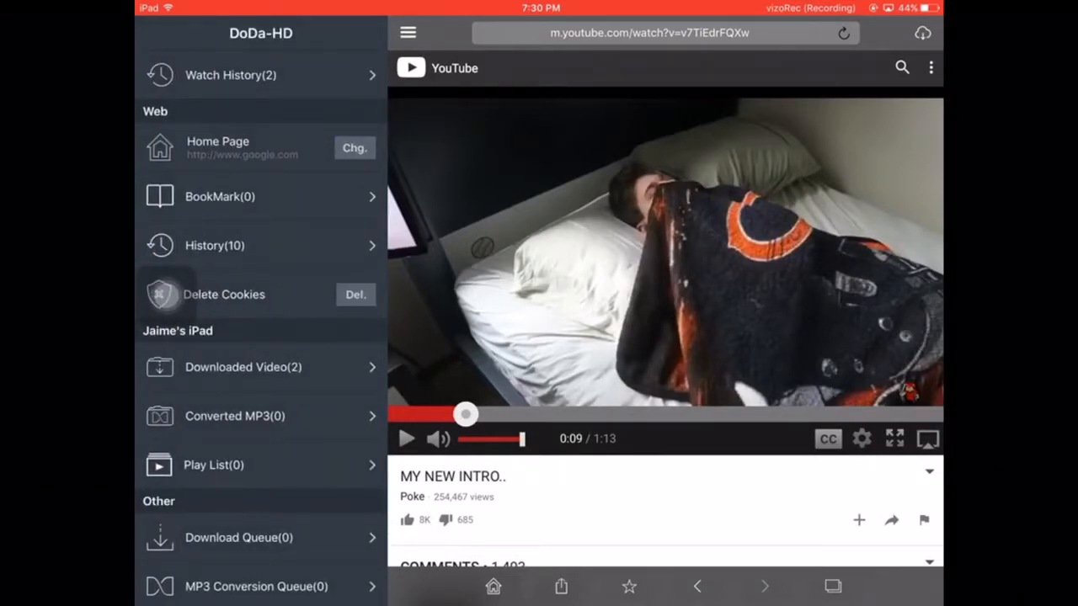
click(243, 367)
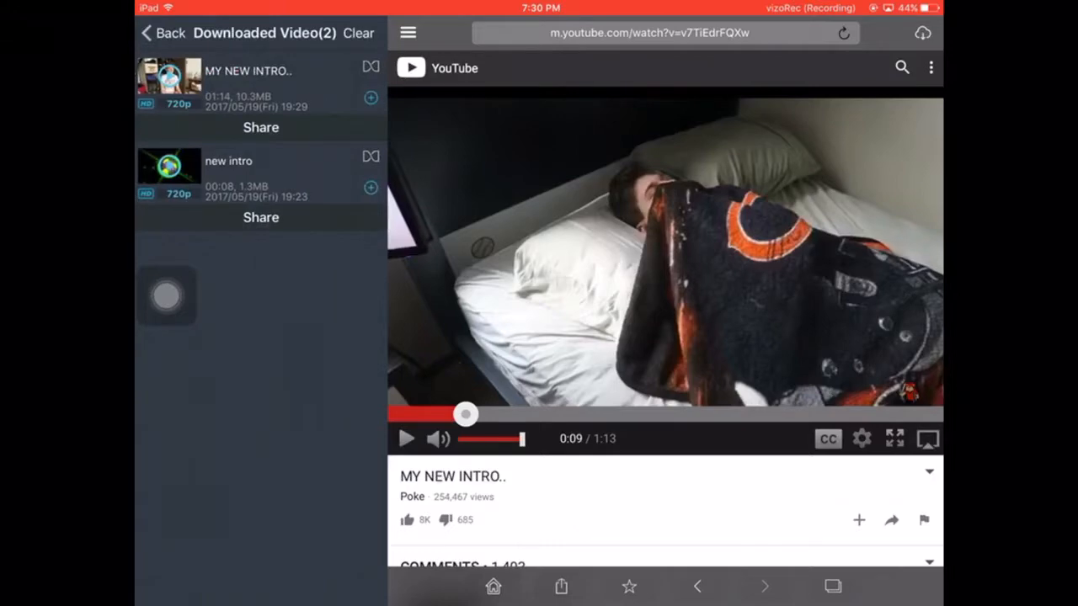
key(home)
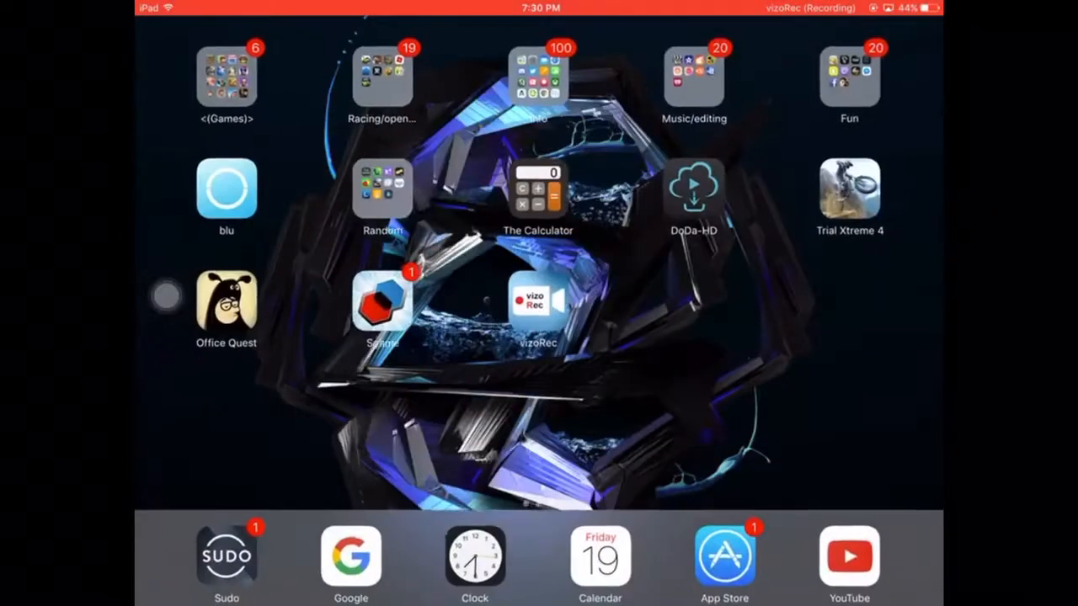
Launch the IPA Library app from the Home Screen
click(383, 74)
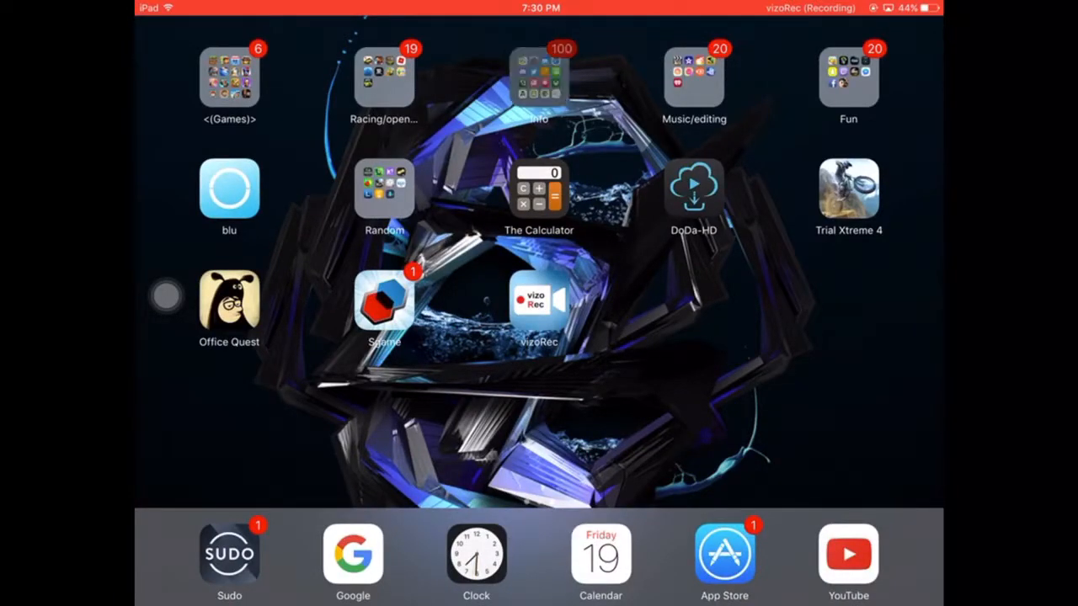
click(539, 73)
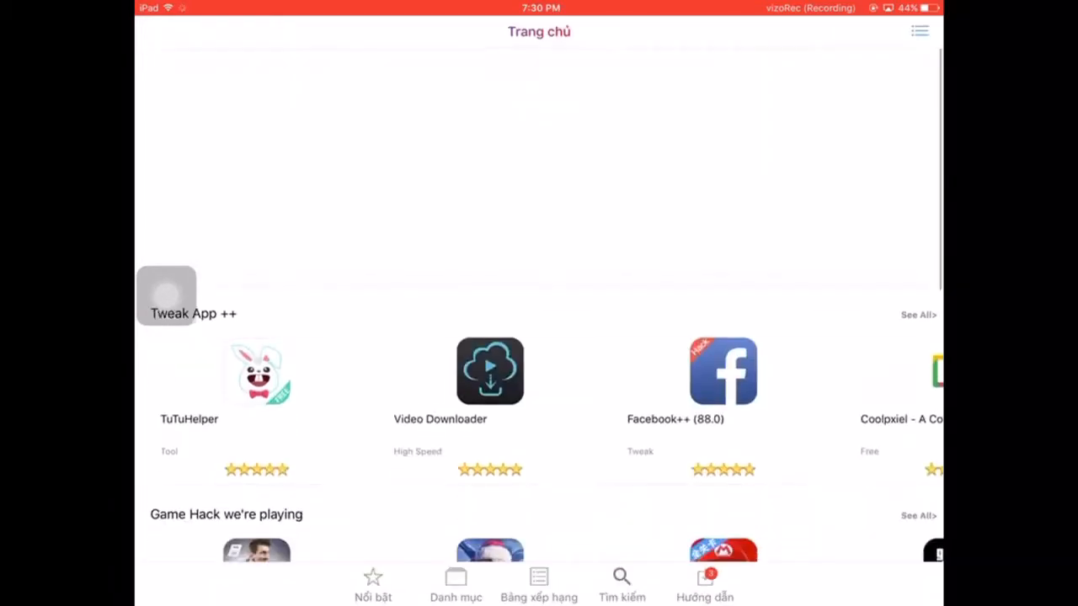
scroll(down, 3)
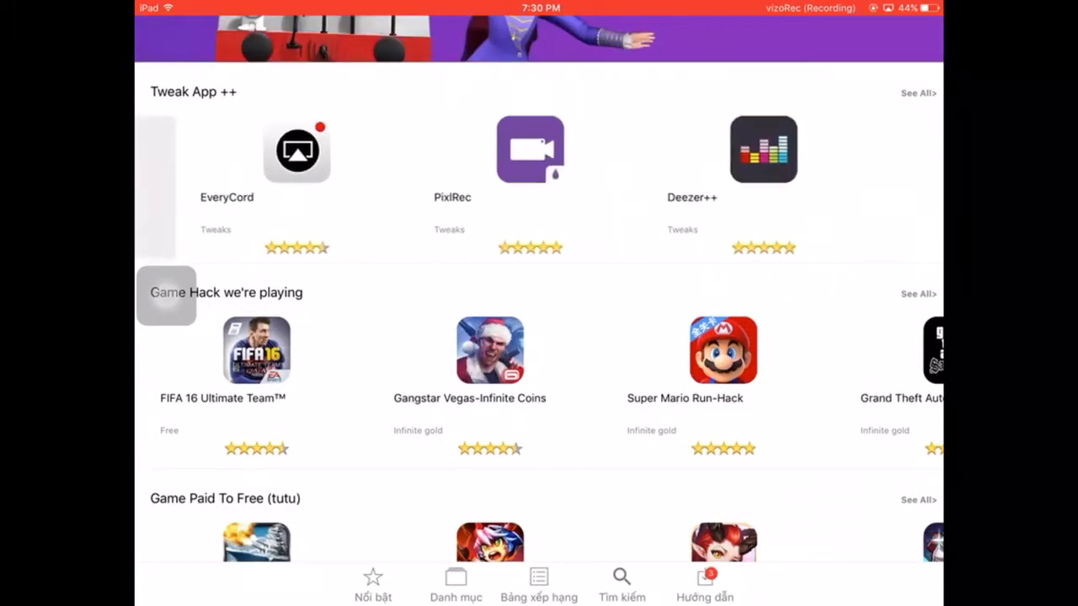
scroll(left, 3)
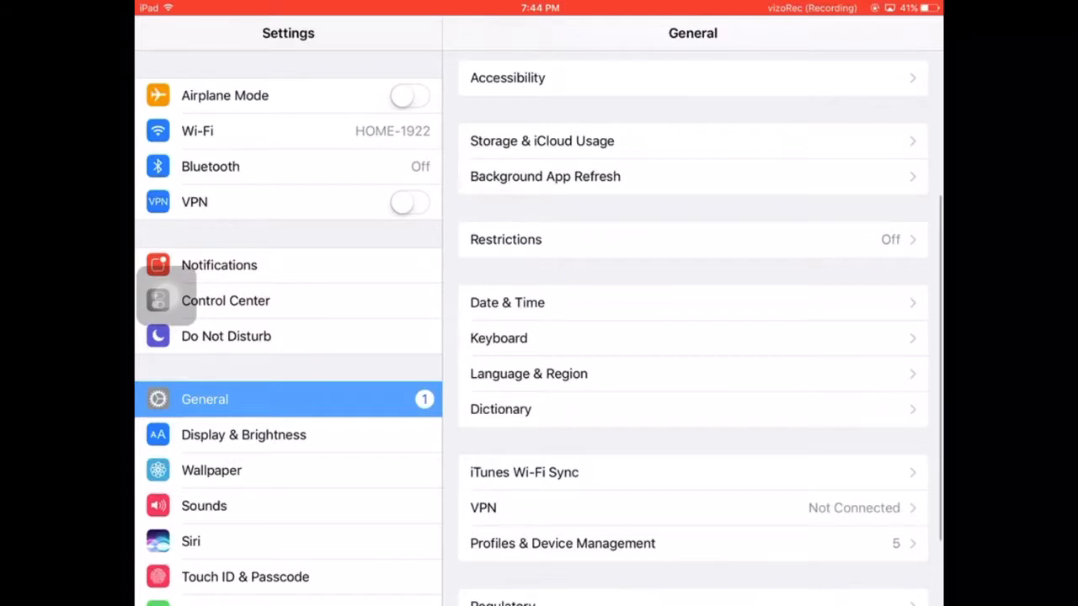
Review Beijing Wanzhao and other developer profiles in Profiles & Device Management, then go home
scroll(down, 3)
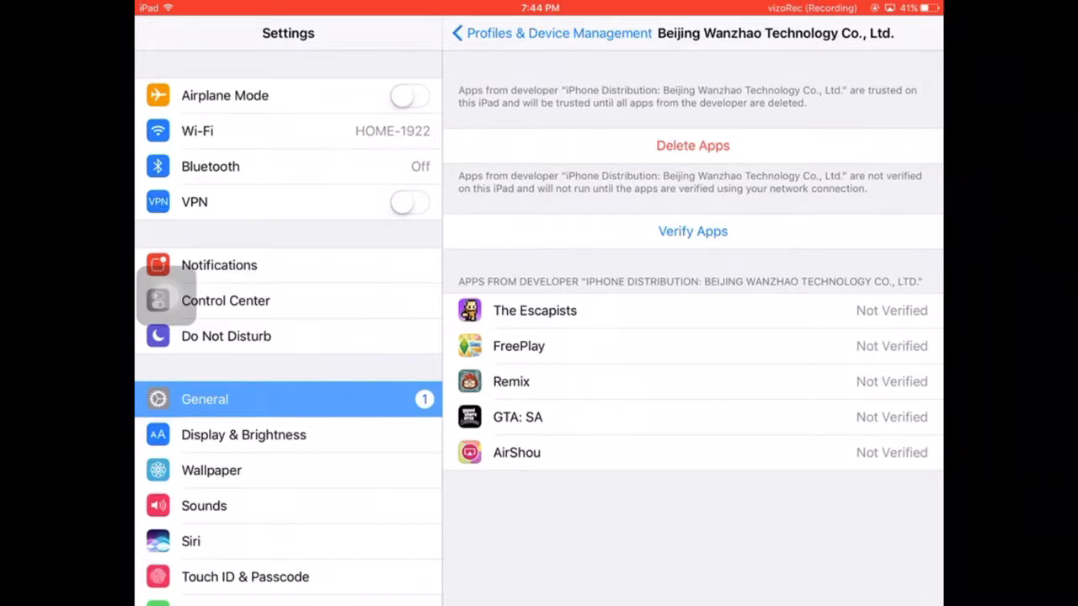
click(693, 230)
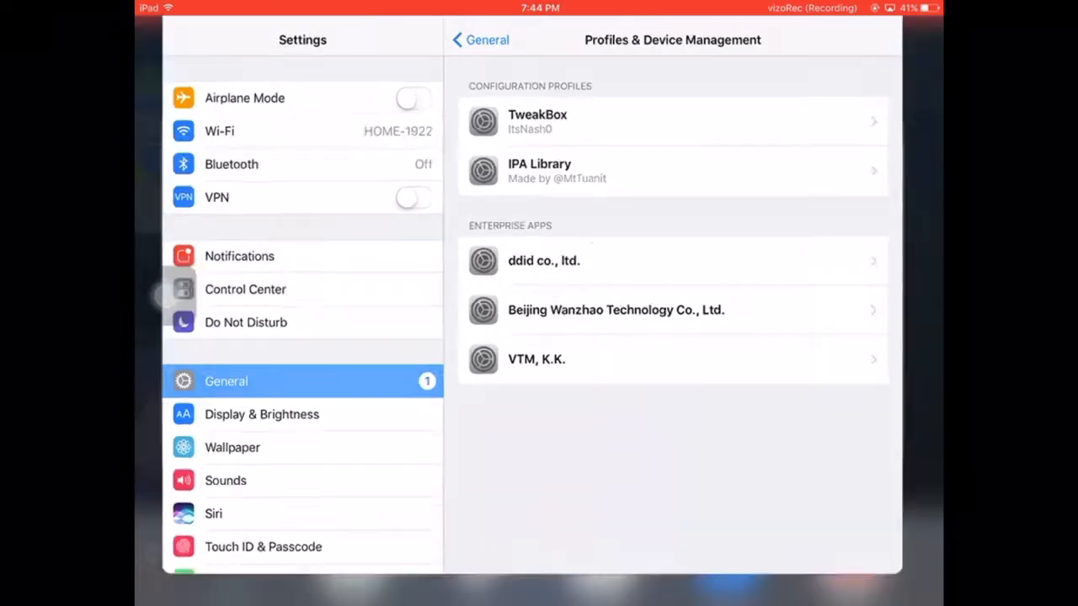
key(home)
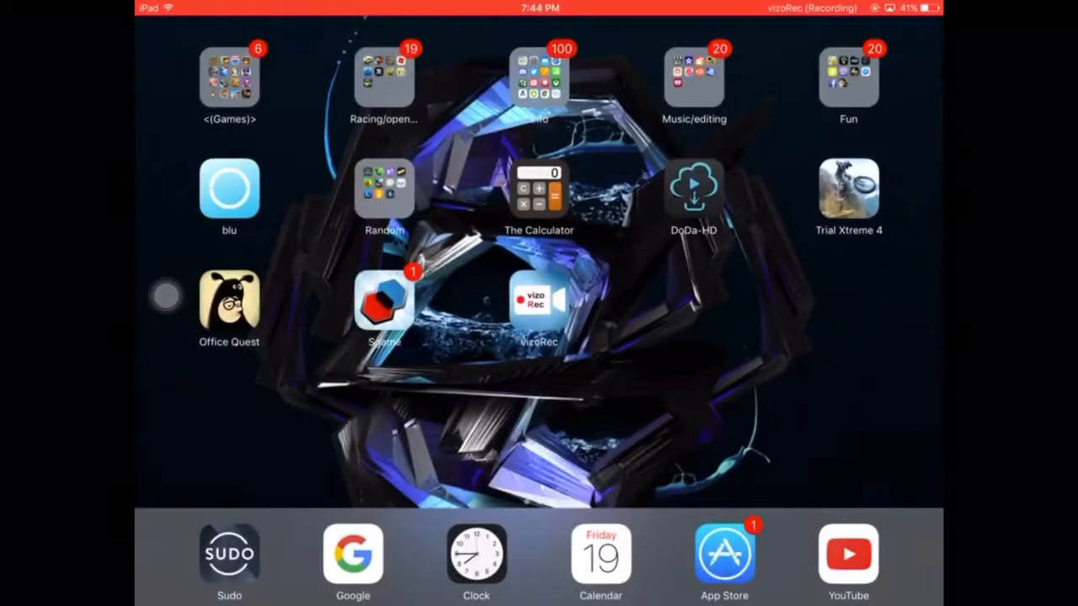